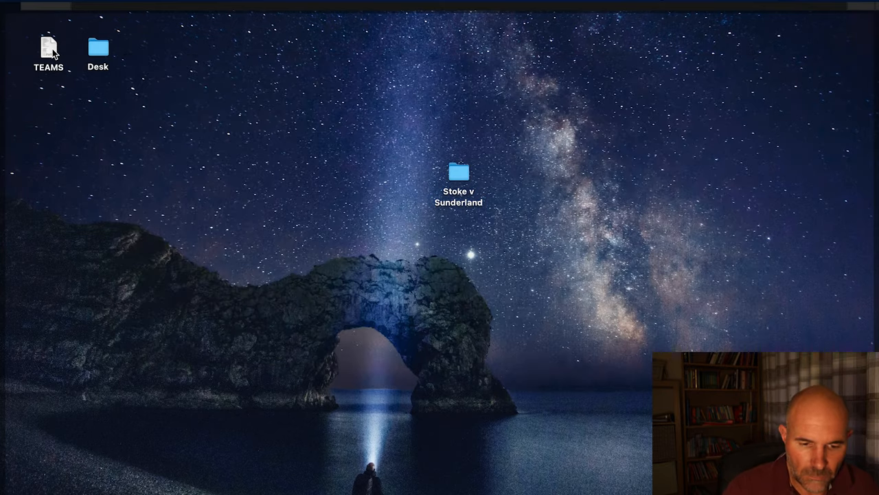
# Move the TEAMS file to the desktop centre and open it in TextEdit to review its codes
pyautogui.moveTo(48, 53); pyautogui.dragTo(311, 192)
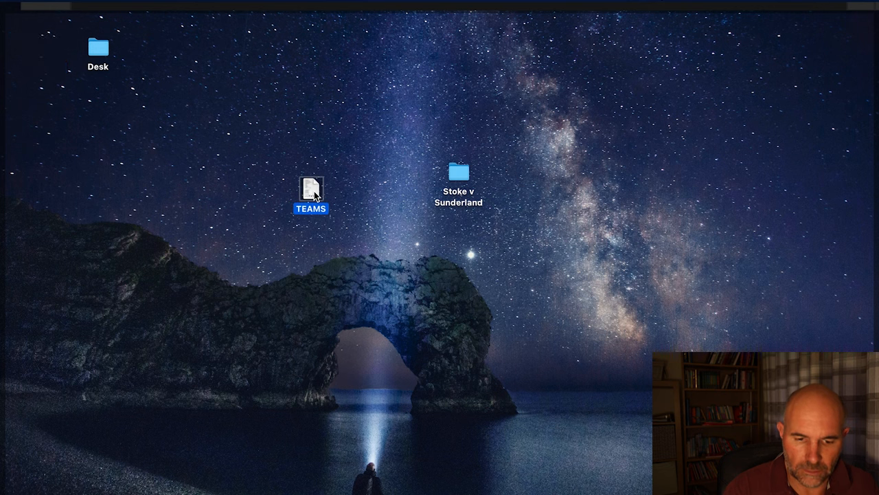
pyautogui.doubleClick(311, 188)
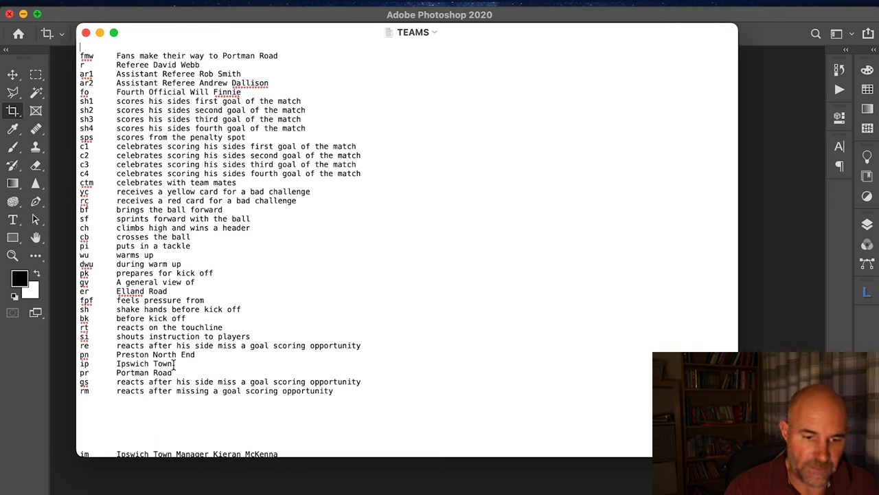
pyautogui.moveTo(388, 96)
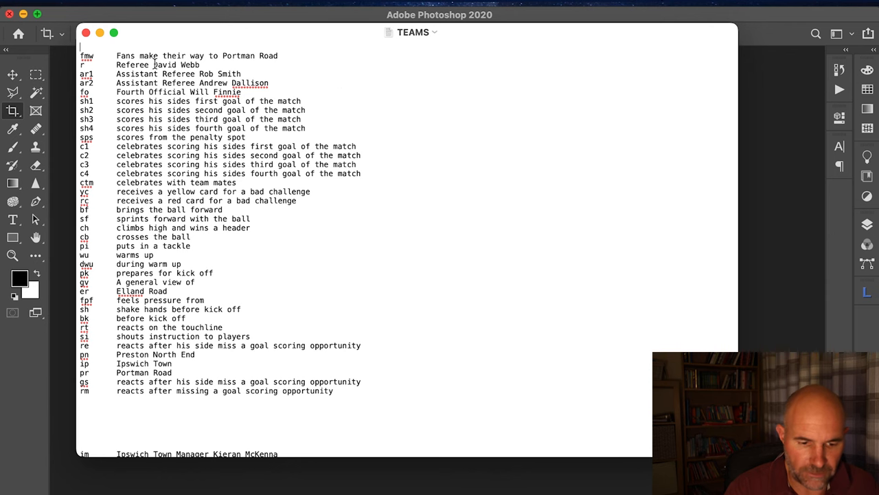
pyautogui.scroll(-3)
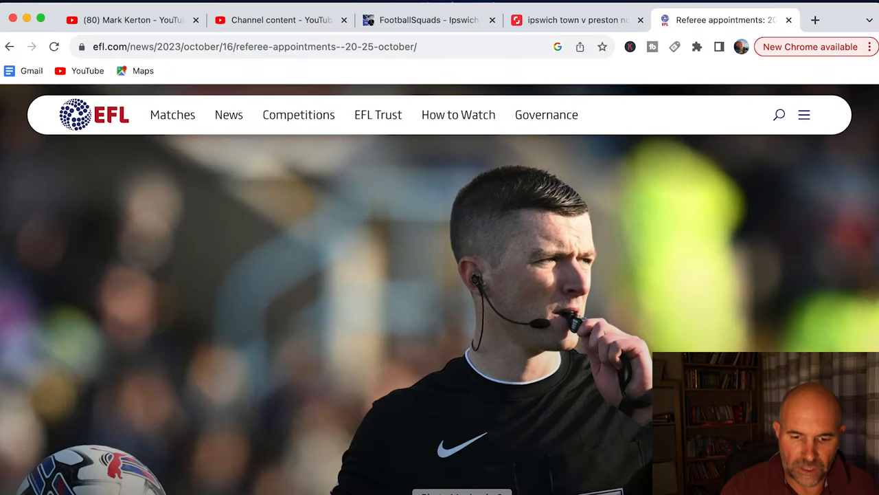
pyautogui.moveTo(373, 231)
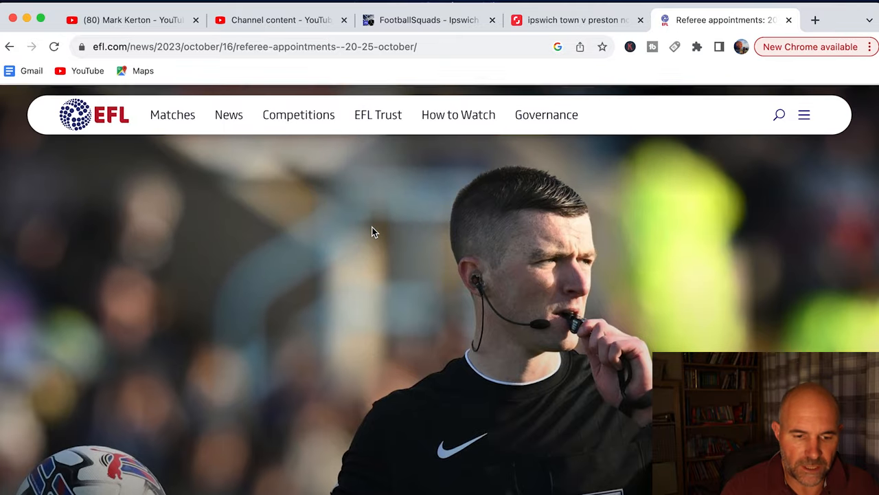
# Scroll to Stoke City v Sunderland on the EFL appointments page and select the officials' lines
pyautogui.scroll(-3)
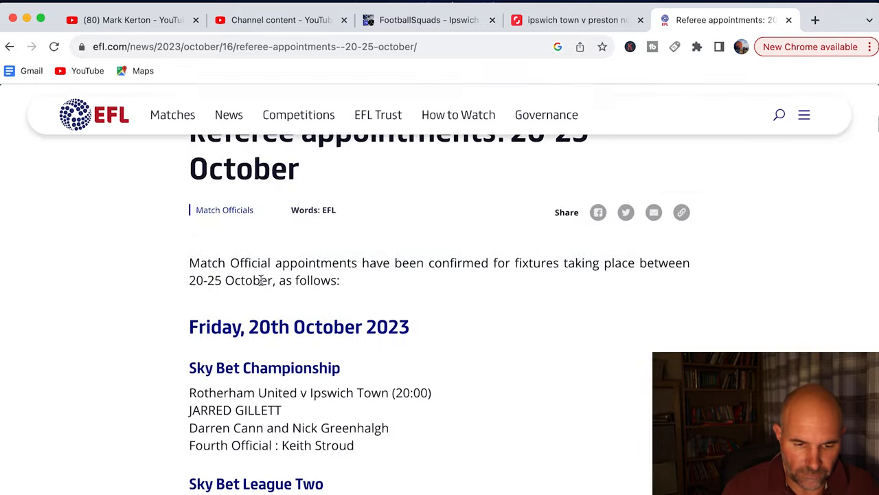
pyautogui.scroll(-3)
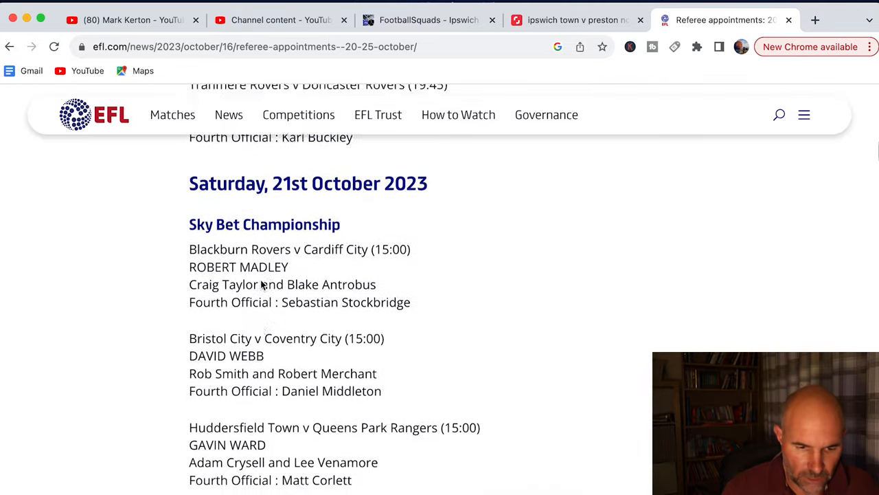
pyautogui.scroll(-3)
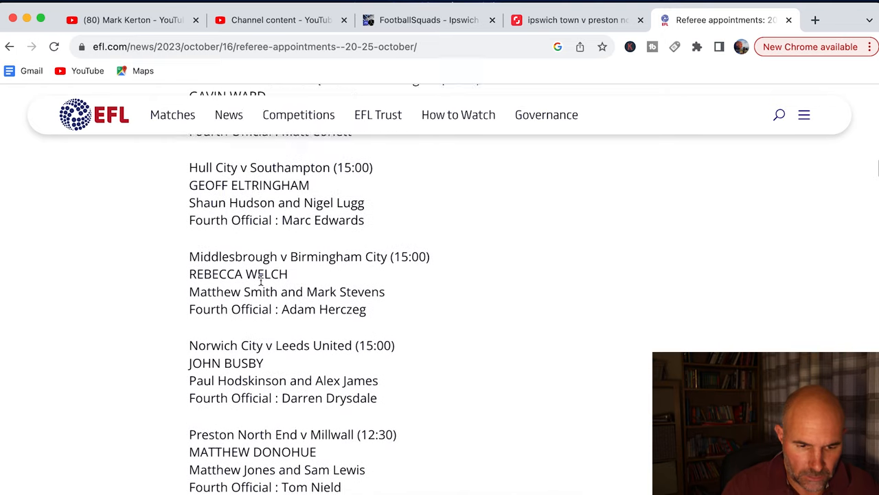
pyautogui.scroll(-3)
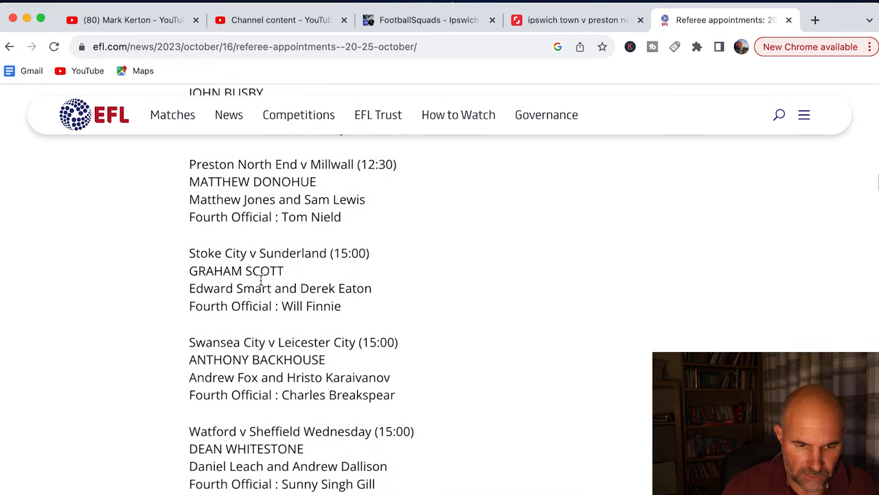
pyautogui.moveTo(189, 269); pyautogui.dragTo(342, 304)
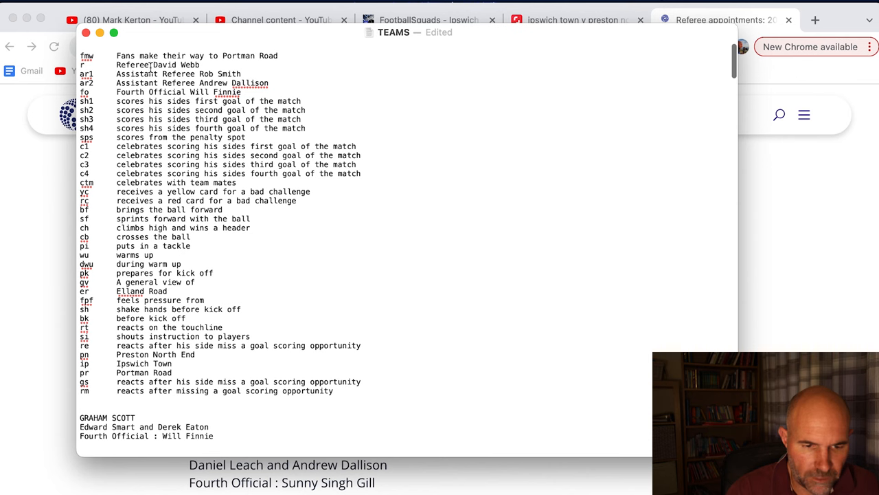
pyautogui.doubleClick(170, 64)
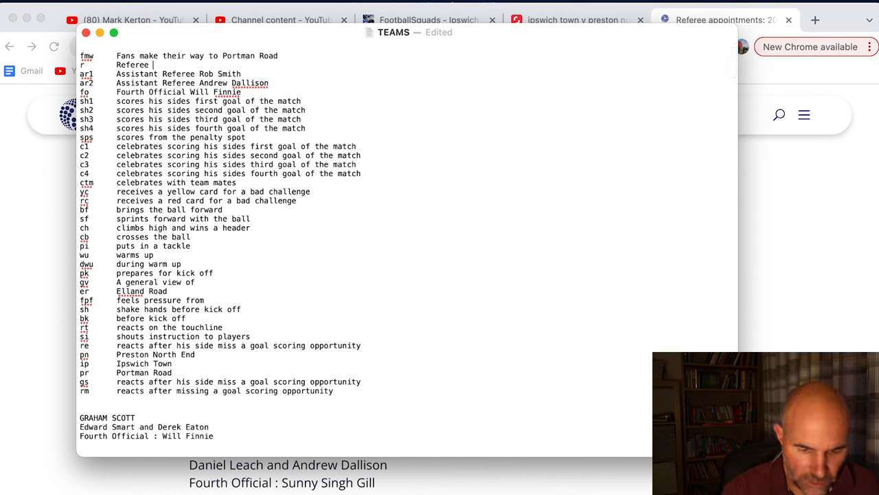
pyautogui.write('Graham')
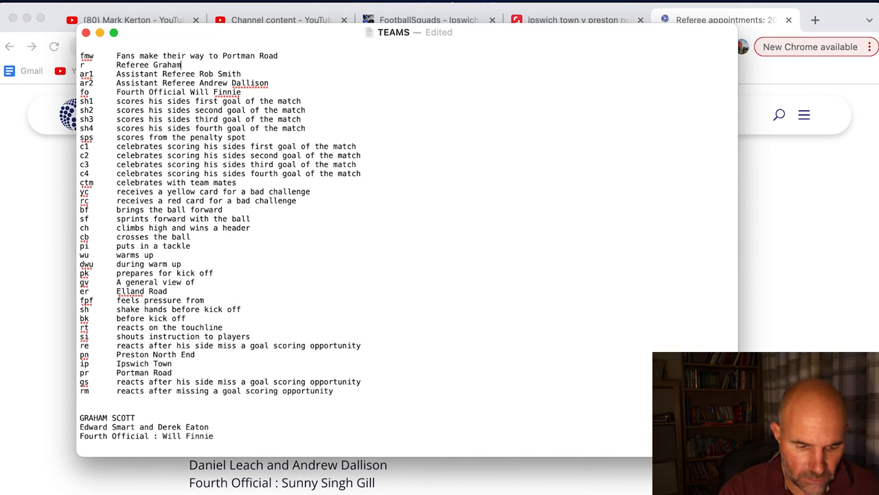
pyautogui.write('Scott')
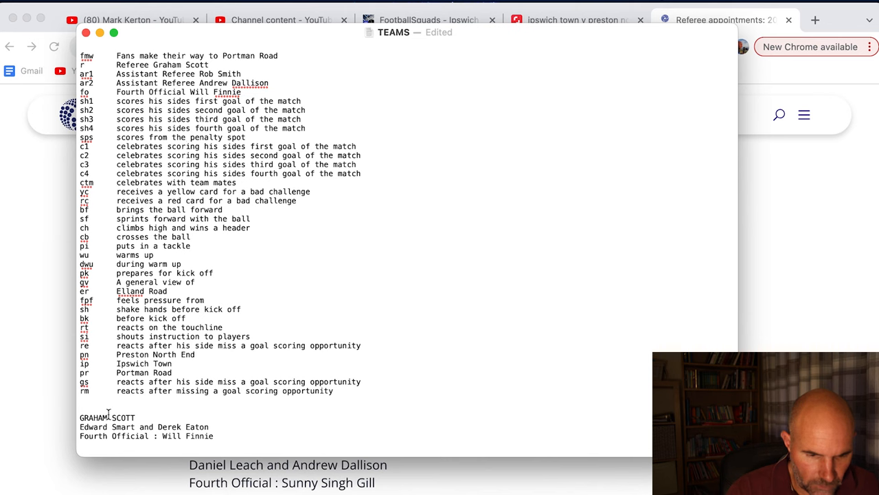
pyautogui.doubleClick(107, 427)
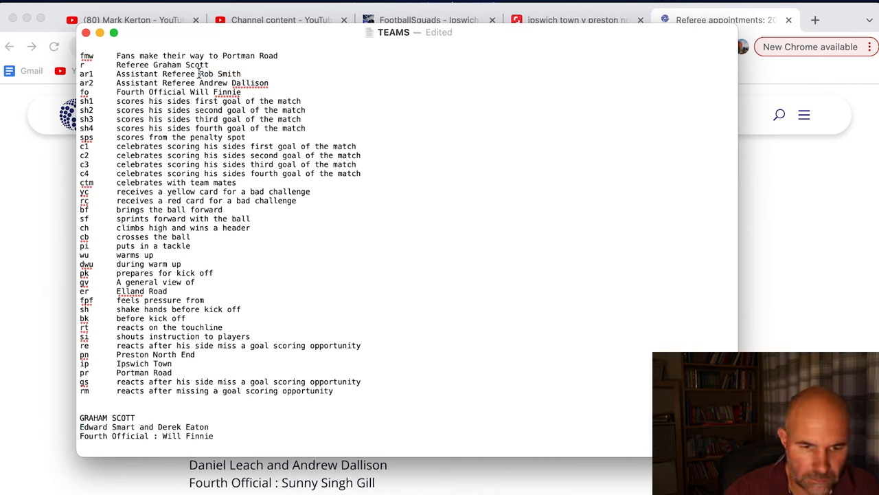
pyautogui.write('Edward Smart')
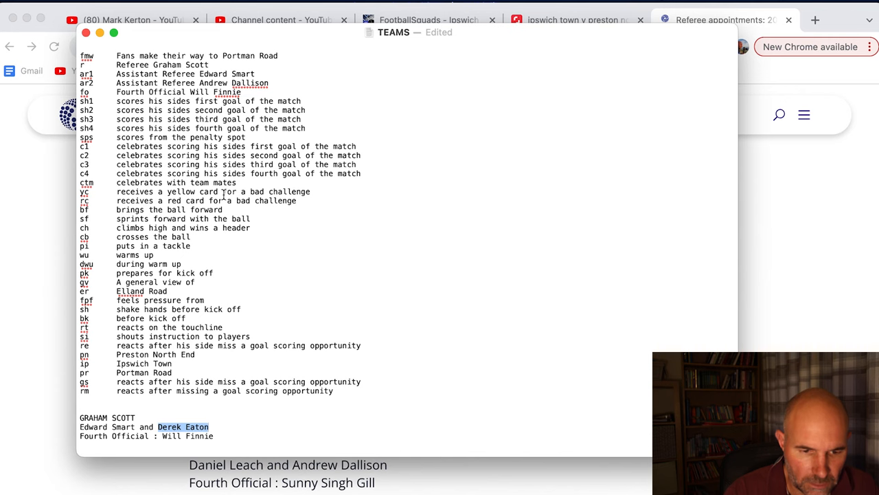
pyautogui.doubleClick(233, 83)
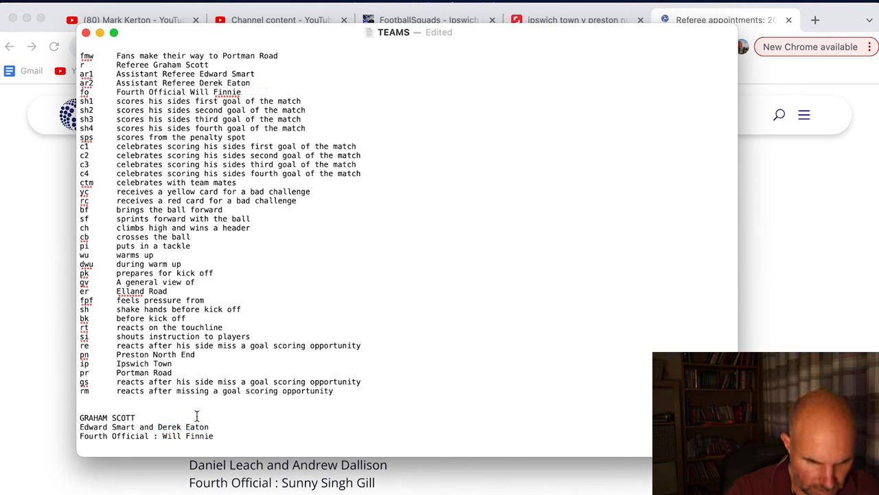
pyautogui.doubleClick(177, 436)
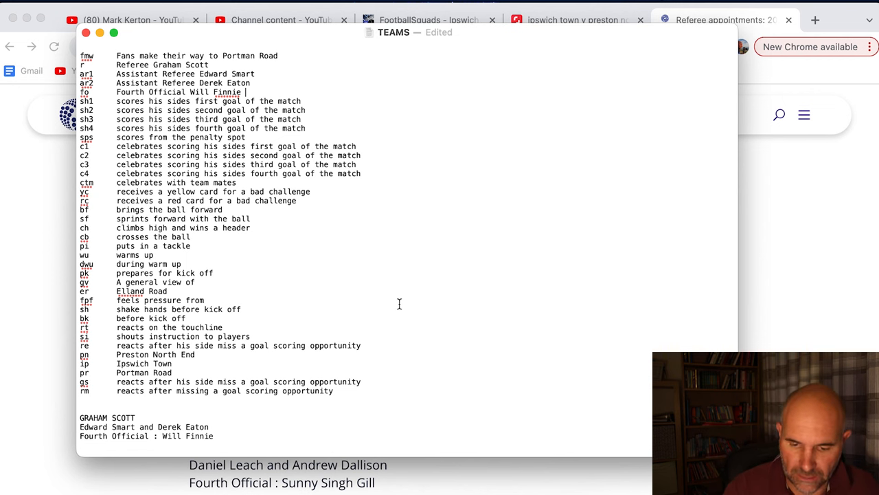
pyautogui.scroll(-3)
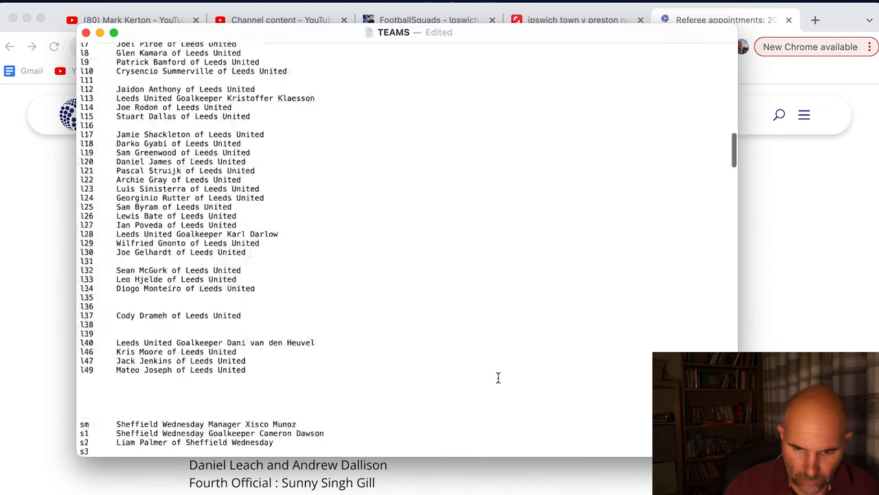
# Open the Stoke City 2023/24 squad page from FootballSquads' Championship list and select its table
pyautogui.click(725, 20)
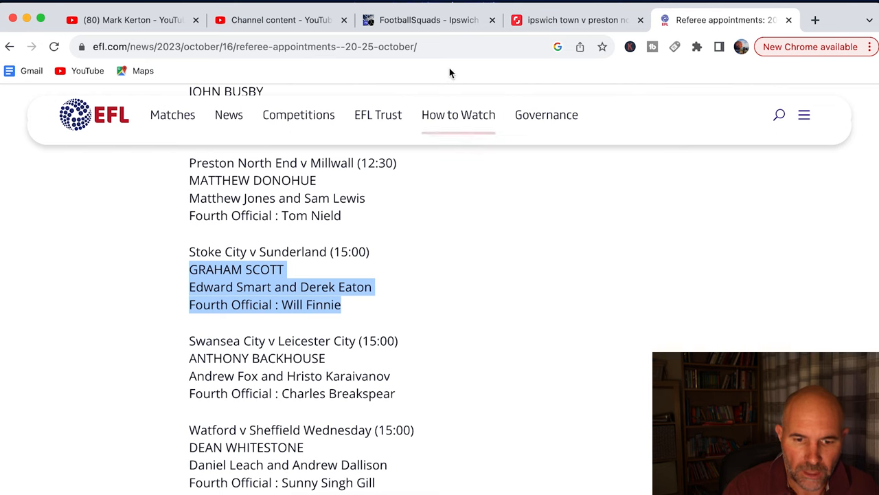
pyautogui.click(427, 19)
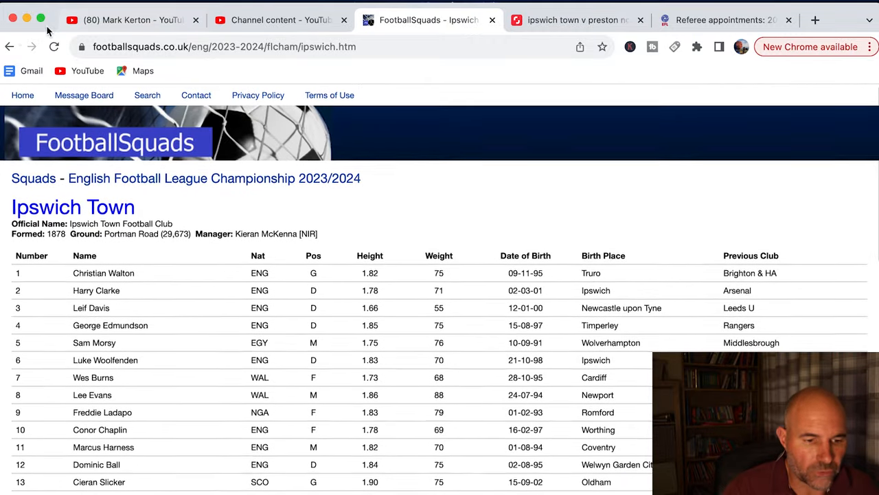
pyautogui.click(10, 58)
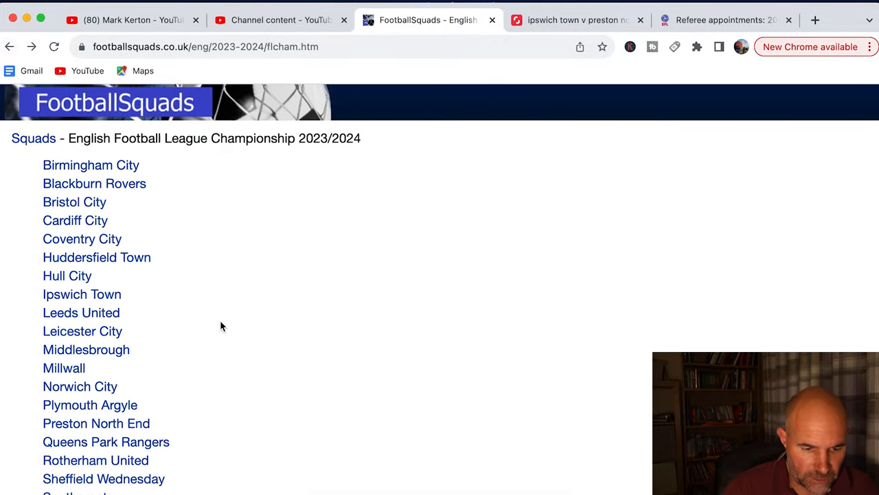
pyautogui.scroll(-3)
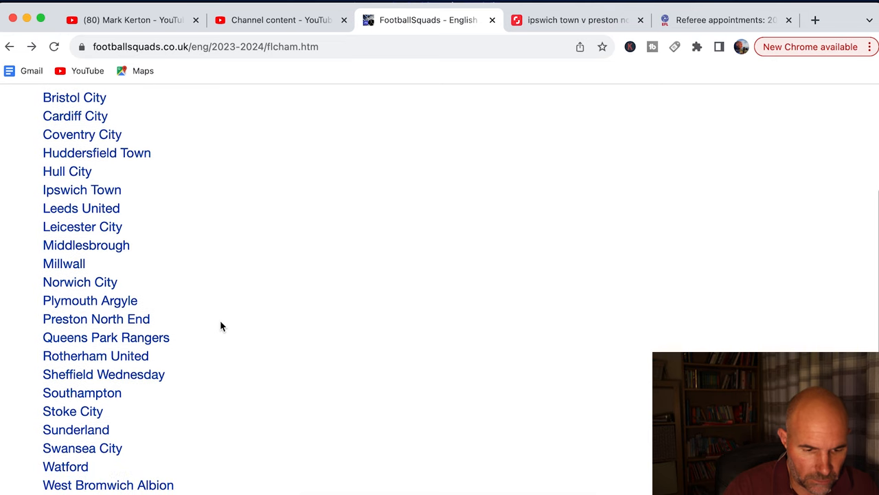
pyautogui.click(72, 411)
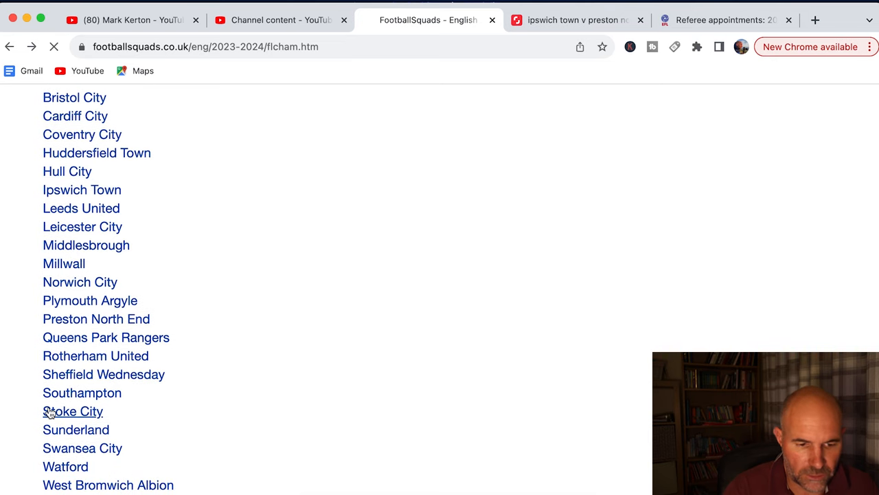
pyautogui.click(71, 411)
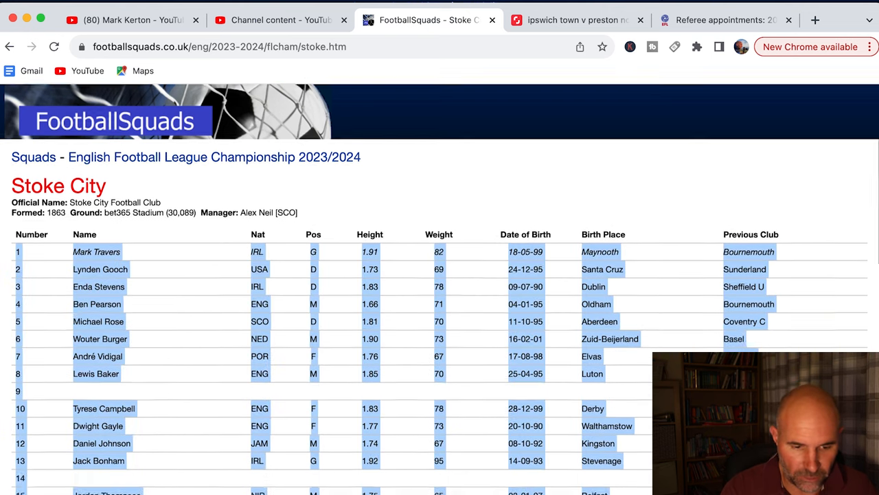
pyautogui.scroll(-3)
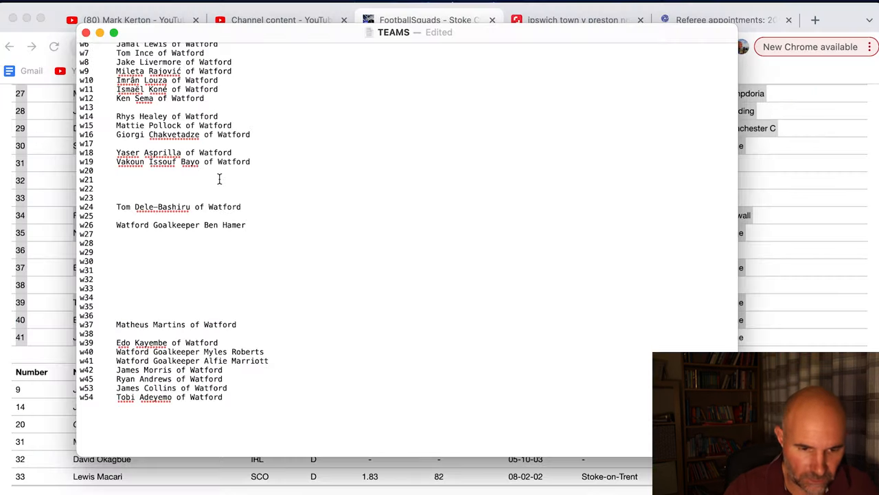
# Delete the position-to-previous-club and nationality columns, leaving shirt numbers and player names
pyautogui.scroll(-3)
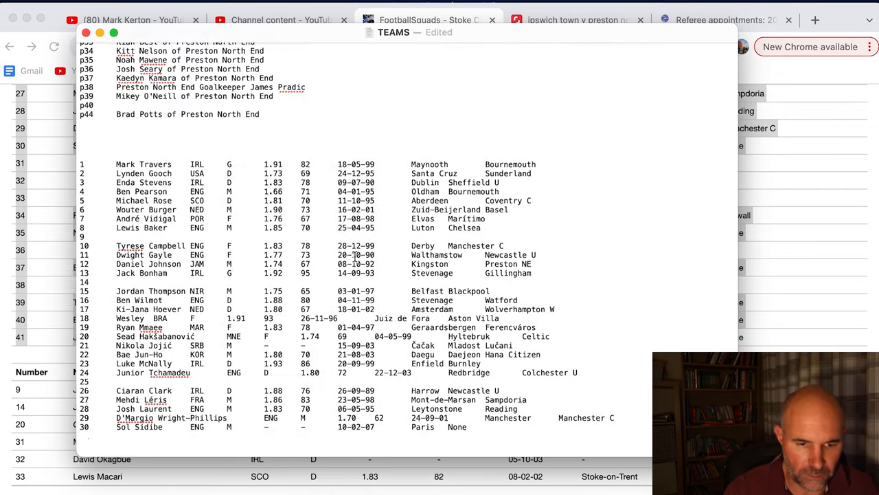
pyautogui.scroll(-3)
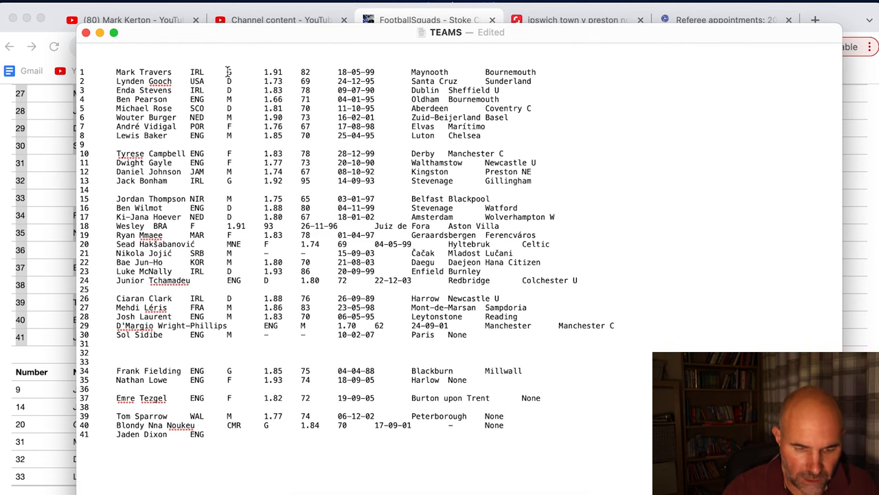
pyautogui.moveTo(227, 71); pyautogui.dragTo(371, 163)
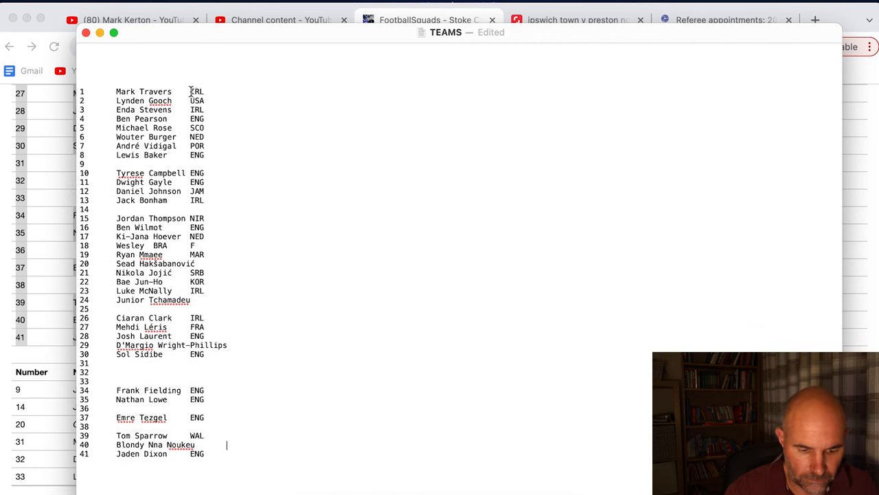
pyautogui.moveTo(190, 91); pyautogui.dragTo(204, 155)
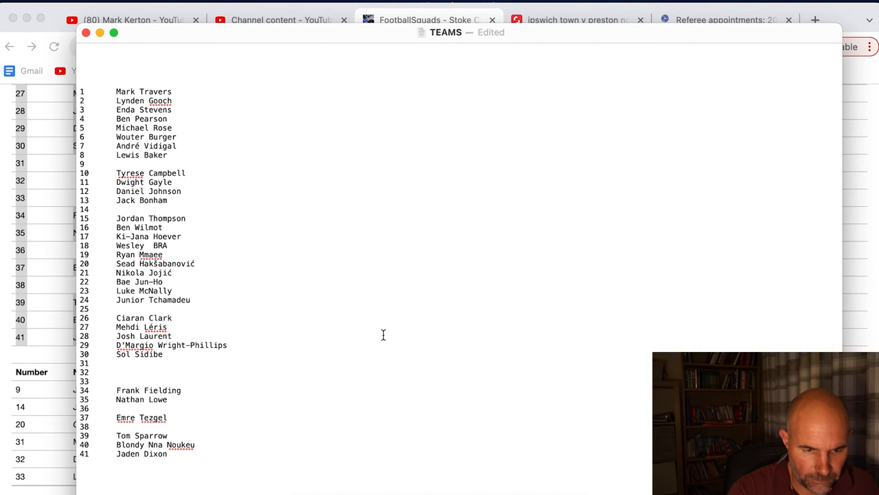
pyautogui.moveTo(192, 136)
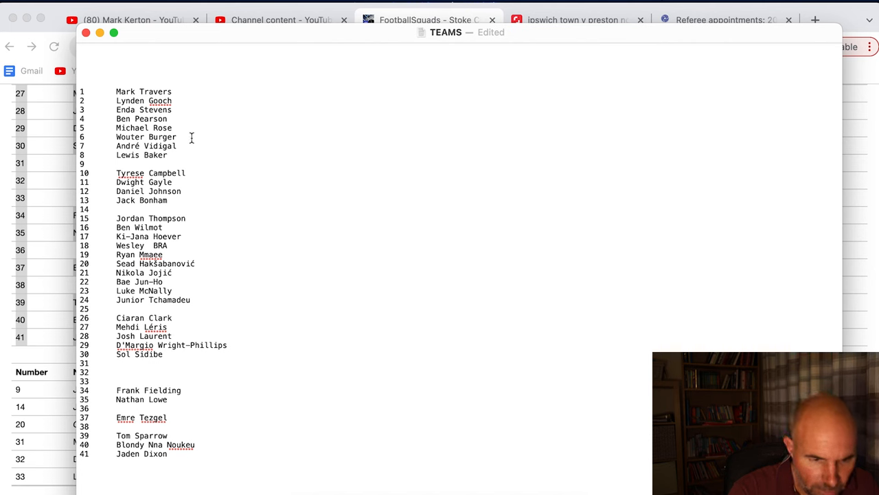
pyautogui.moveTo(153, 146)
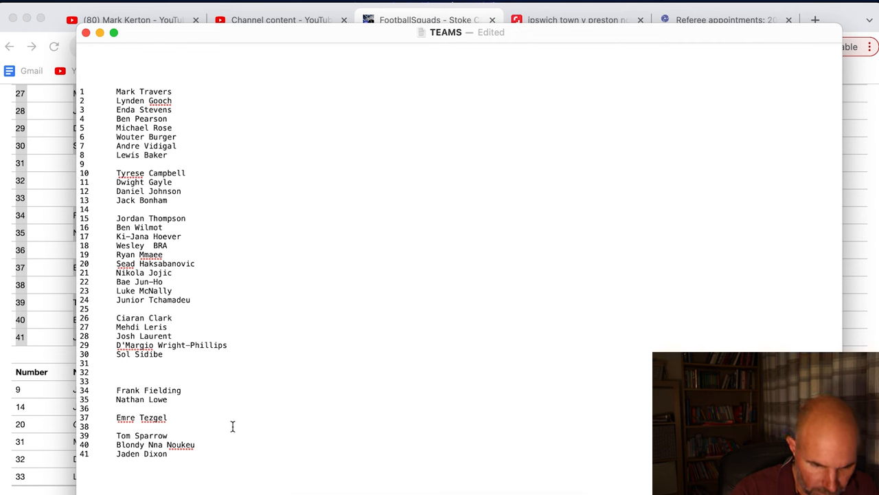
pyautogui.moveTo(254, 430)
pyautogui.write('st')
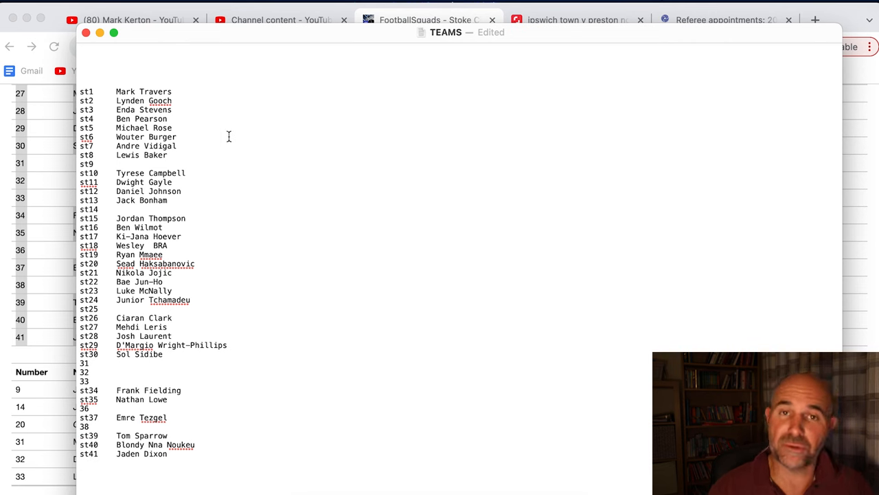
pyautogui.moveTo(204, 127)
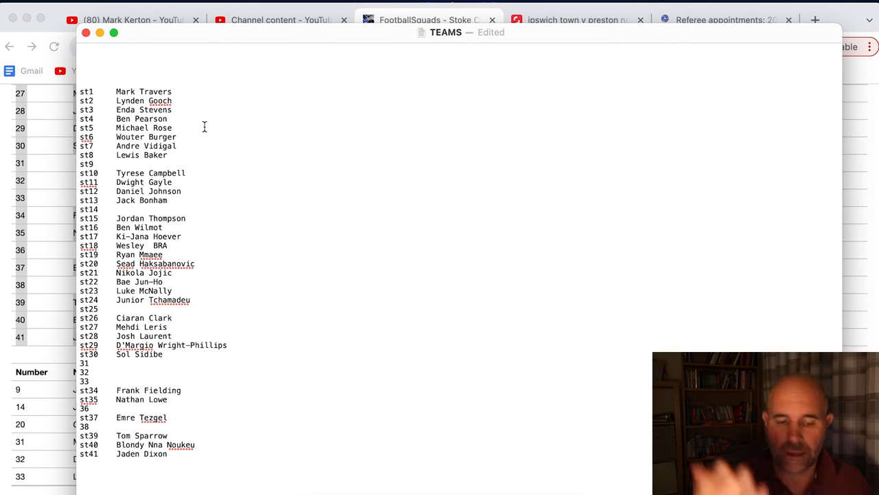
pyautogui.moveTo(217, 163)
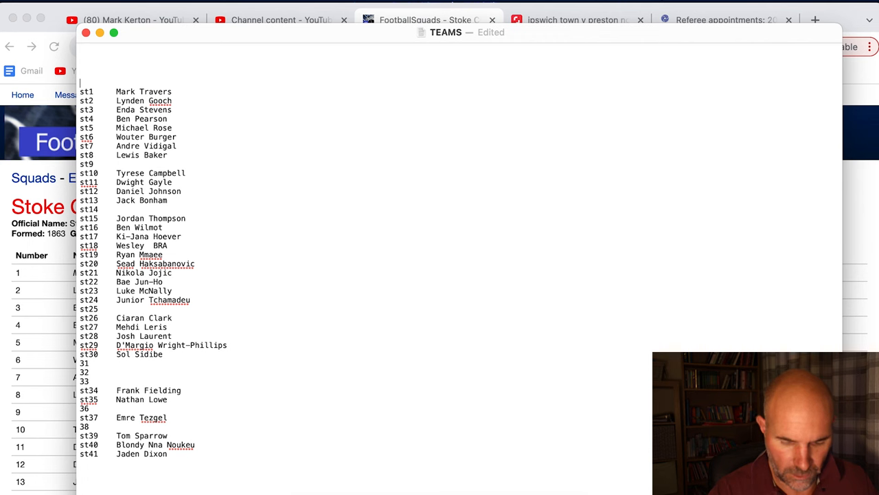
# Add a new top line 'stm Stoke Manager Alex Neil'
pyautogui.write('sm')
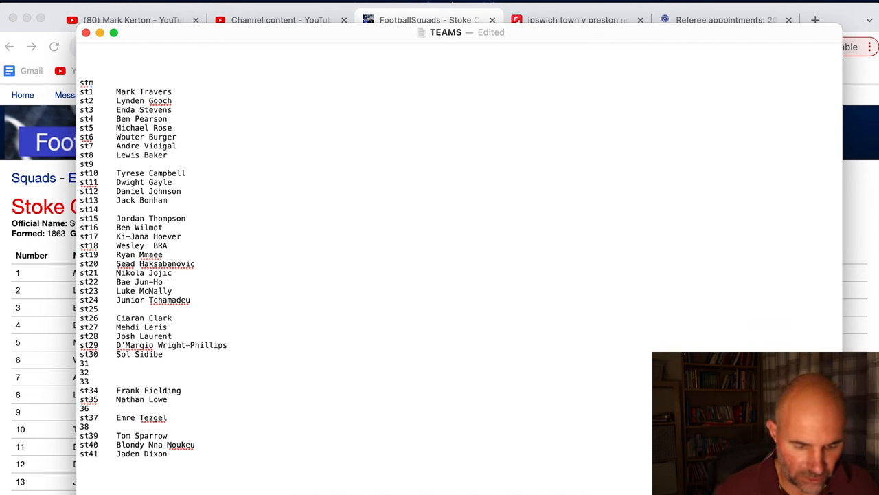
pyautogui.write('Stoke Mqnager')
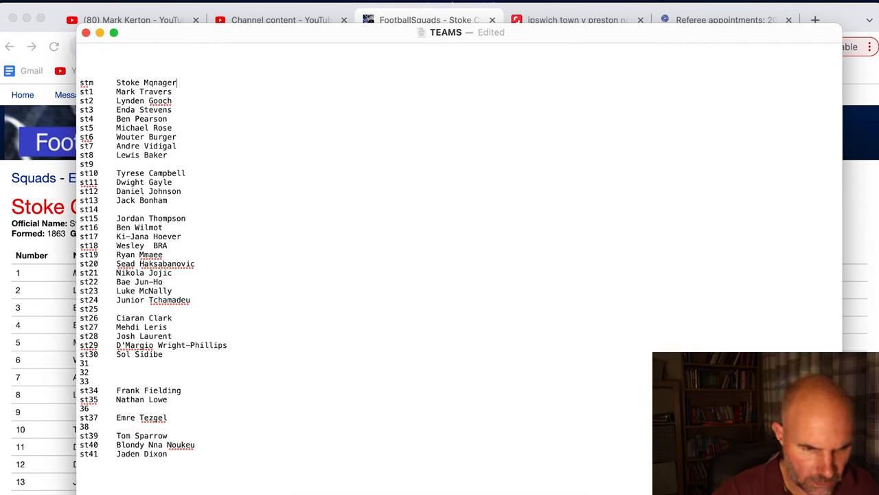
pyautogui.write('Manager')
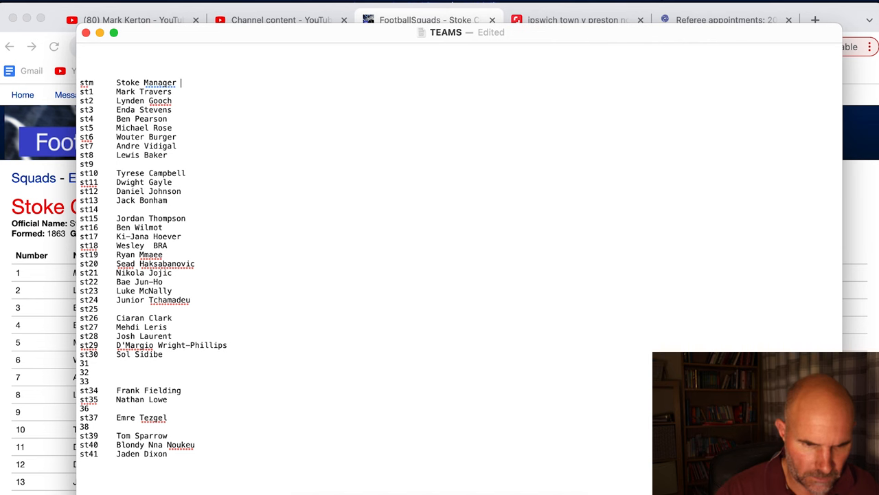
pyautogui.write('Alex Neil')
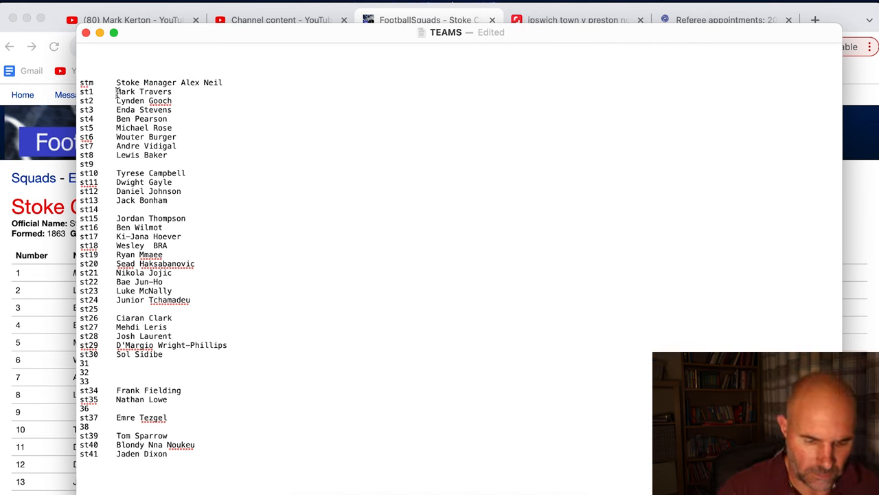
pyautogui.write('Stoke')
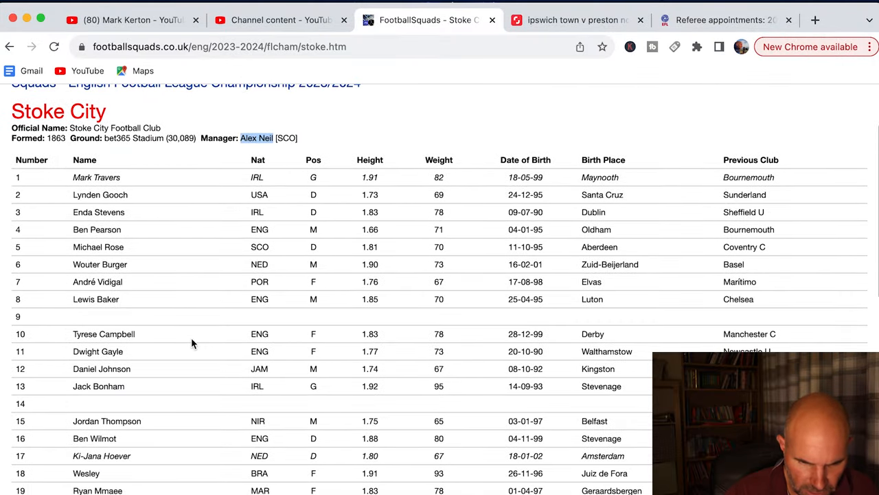
# Prefix goalkeepers Travers, Bonham, Fielding and Nna Noukeu with 'Stoke Goalkeeper'
pyautogui.scroll(-3)
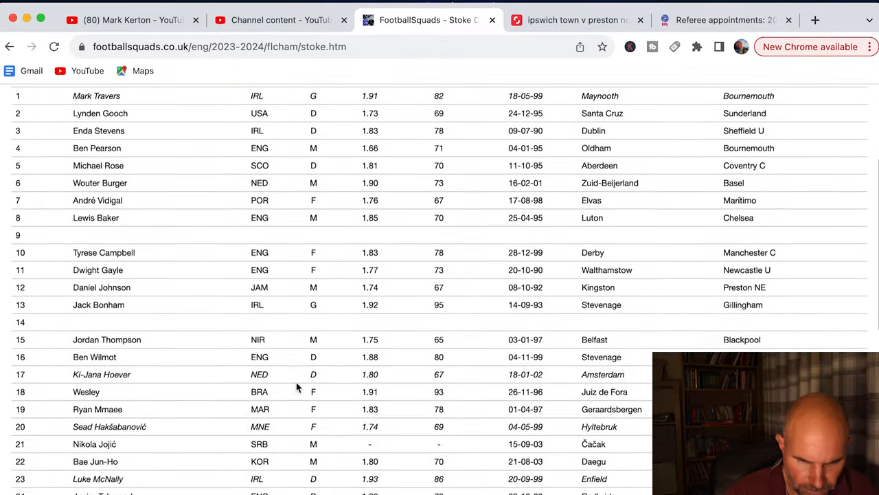
pyautogui.scroll(-3)
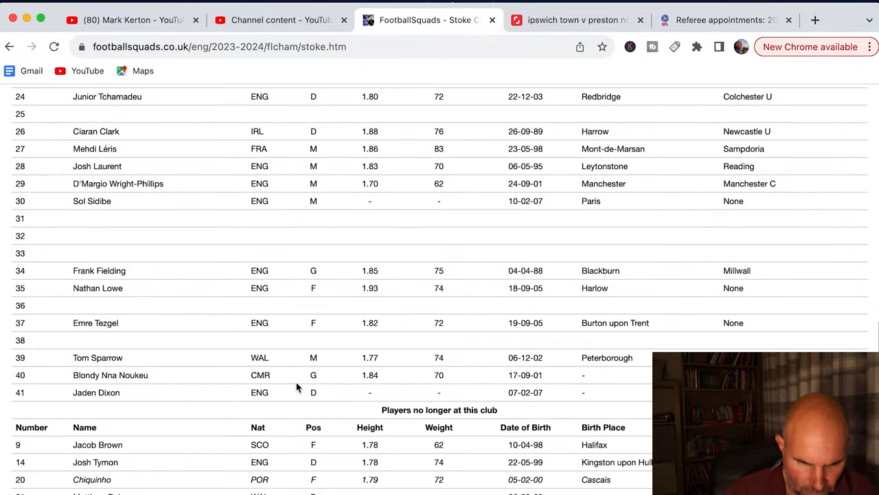
pyautogui.scroll(3)
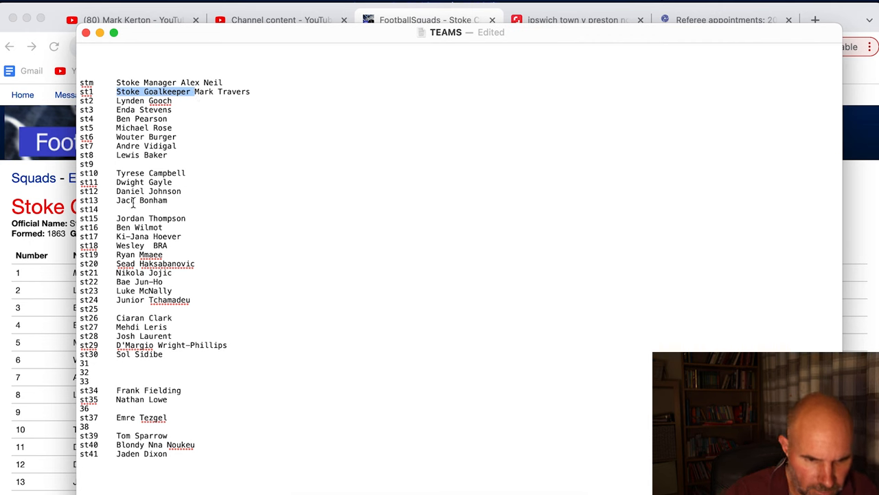
pyautogui.write('Stoke Goalkeeper')
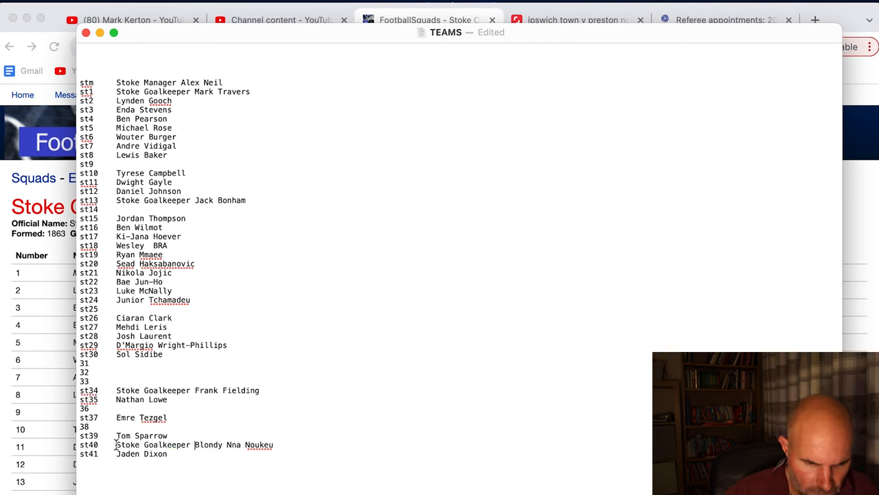
pyautogui.moveTo(356, 386)
pyautogui.write(' of St')
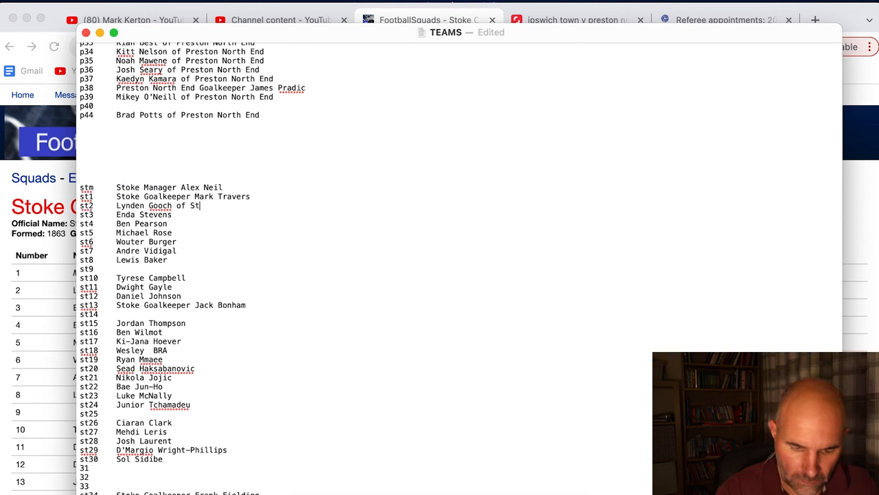
# Finish 'of Stoke' on Lynden Gooch's line and extend manager and goalkeeper labels to 'Stoke City'
pyautogui.write('oke')
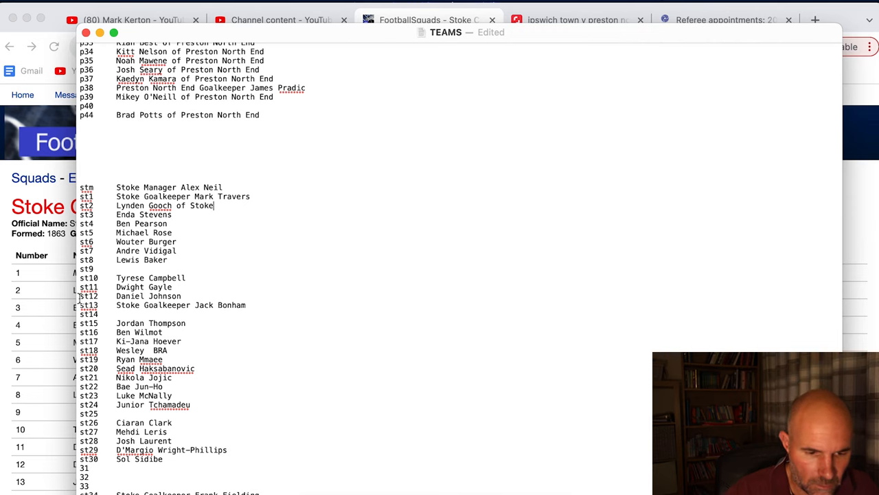
pyautogui.click(428, 19)
pyautogui.write(' C')
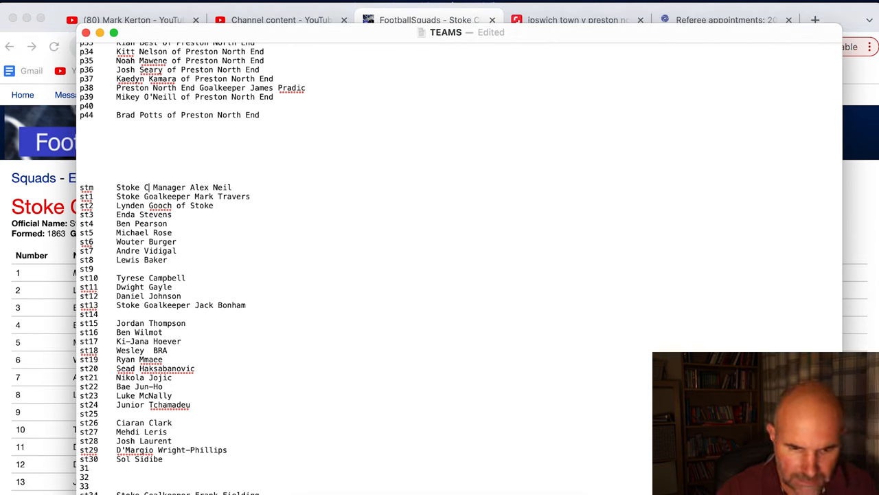
pyautogui.write('ity')
pyautogui.click(182, 196)
pyautogui.write(' C')
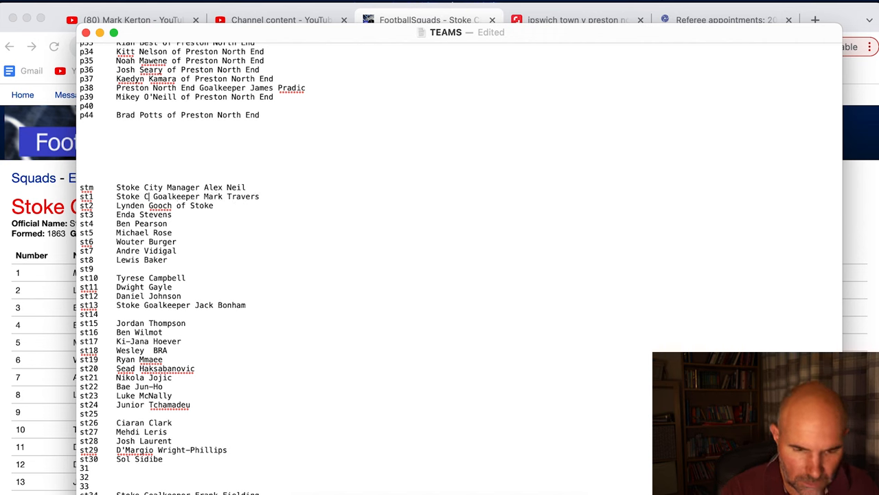
pyautogui.write('ity')
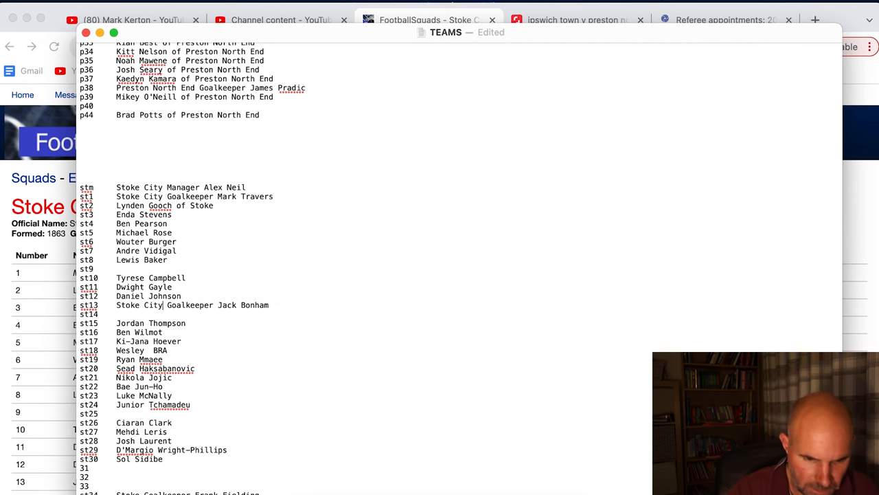
pyautogui.scroll(-3)
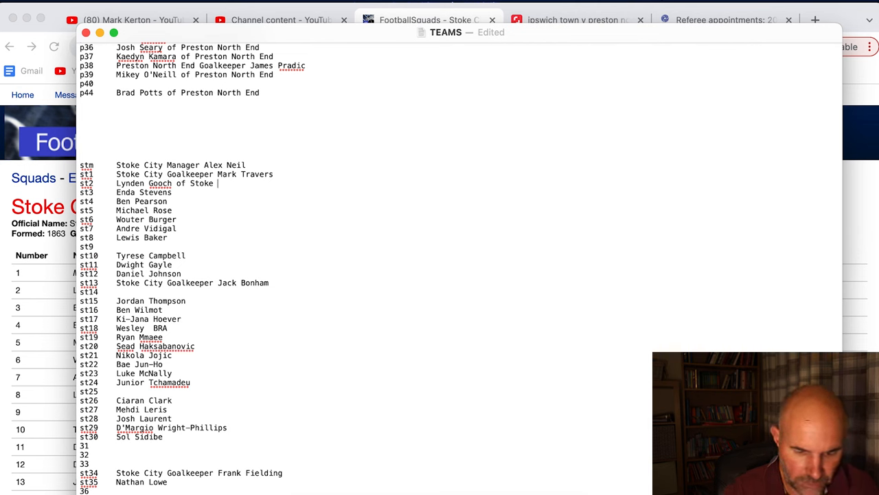
# Append 'of Stoke City' to each outfield Stoke player line down to st41
pyautogui.write('City')
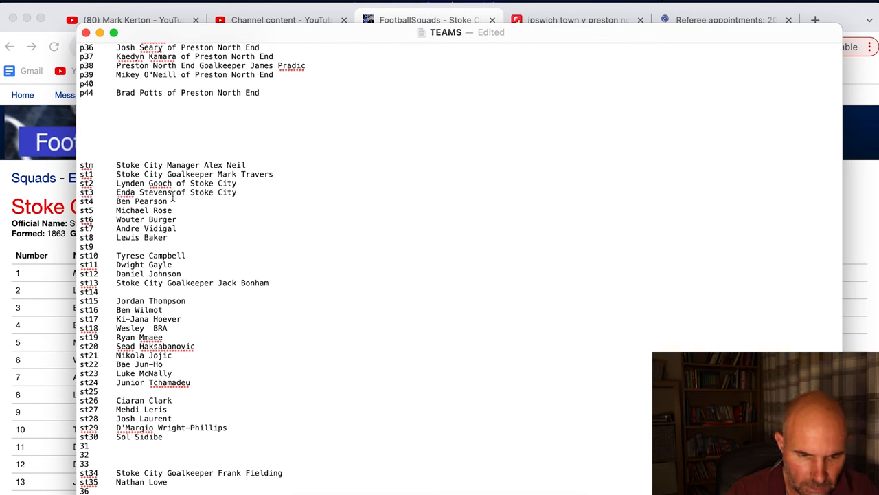
pyautogui.write('of Stoke City')
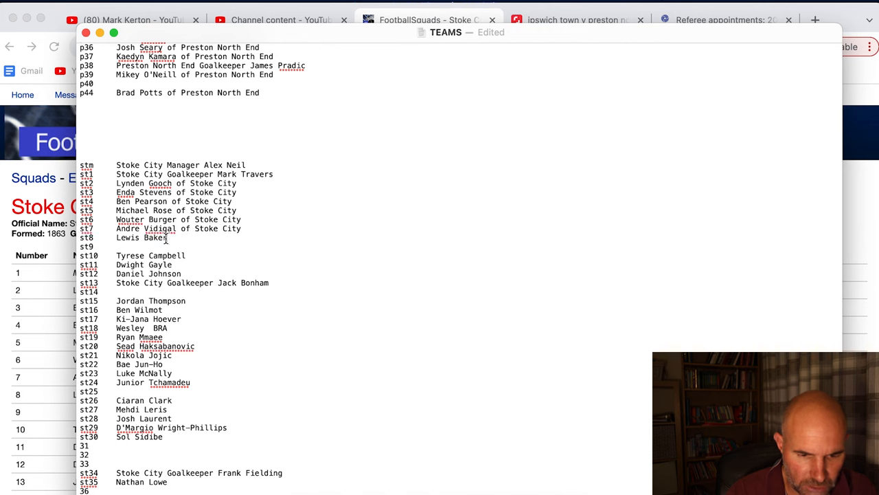
pyautogui.write('of Stoke City')
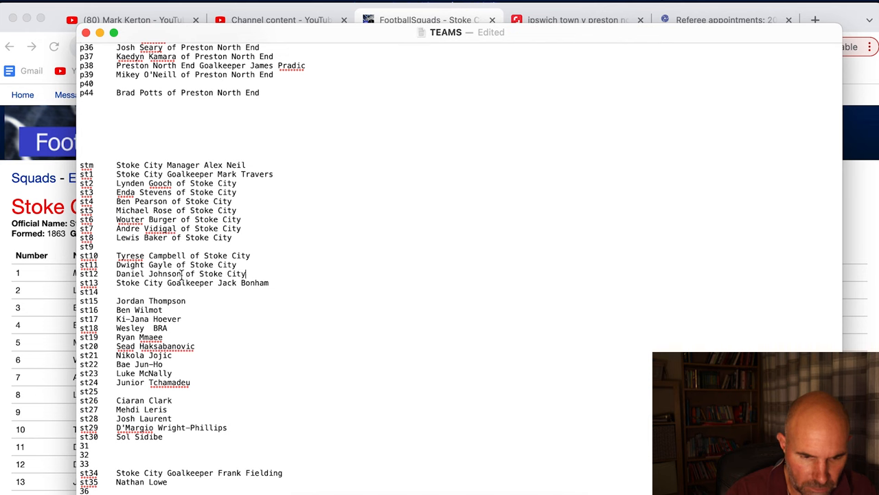
pyautogui.write('of Stoke City')
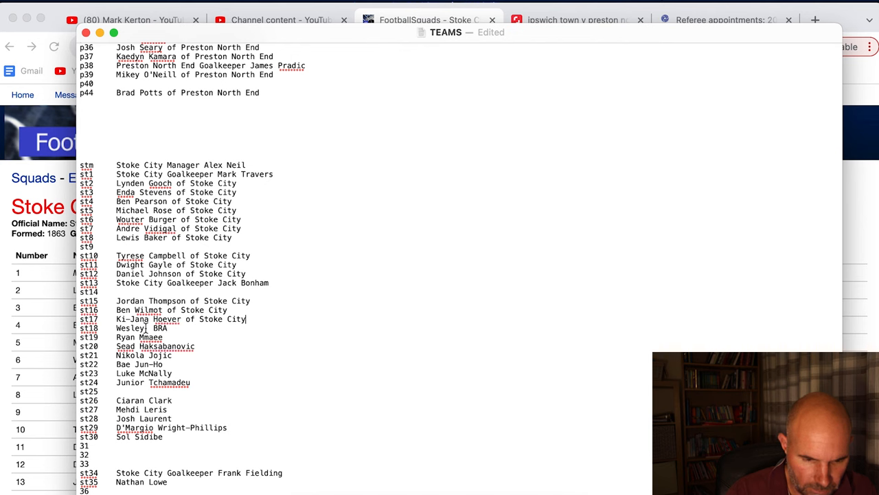
pyautogui.write('of Stoke City')
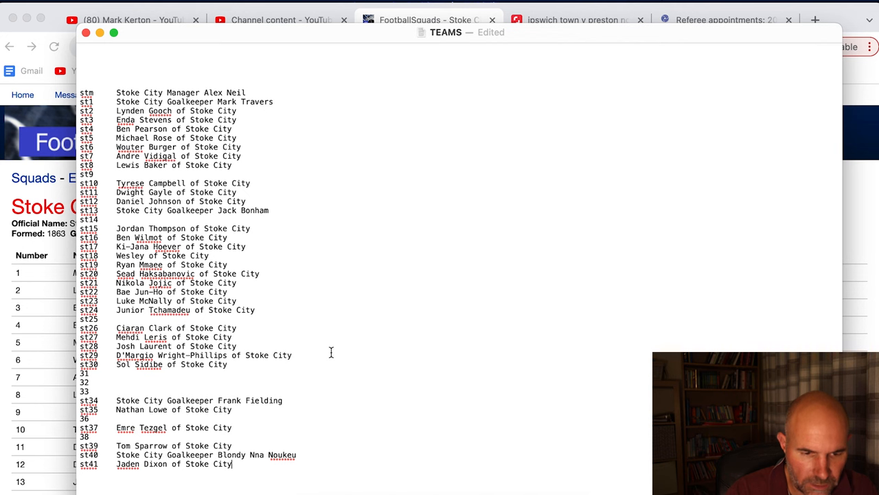
pyautogui.scroll(-3)
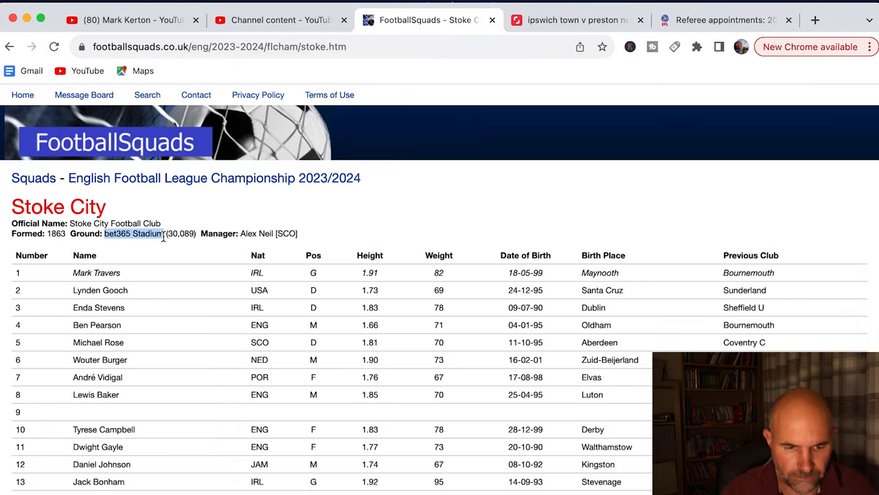
# Add a bet code 'fans make their way to the bet365 Stadium' and a '3' line 'bet365 Stadium'
pyautogui.scroll(-3)
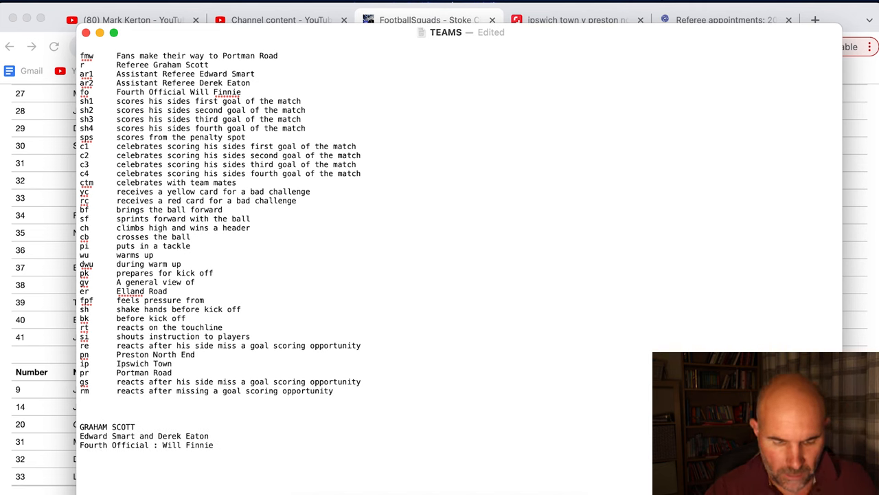
pyautogui.write('bet')
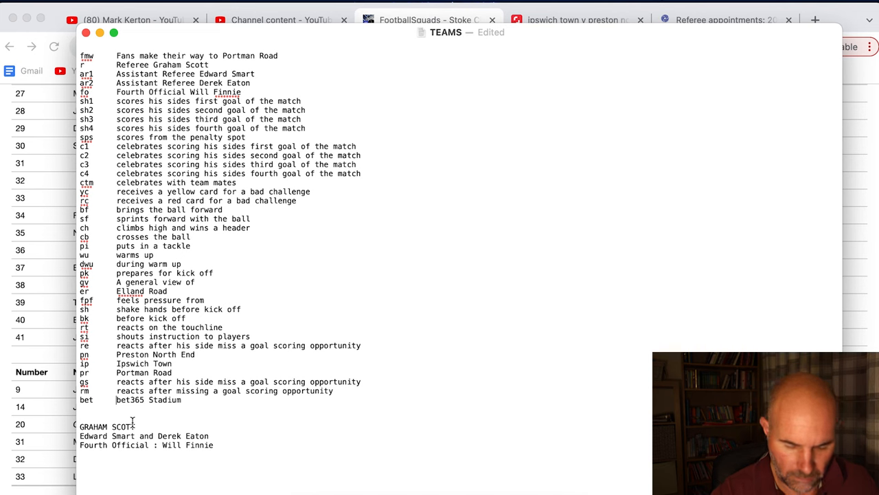
pyautogui.write('make their way to the')
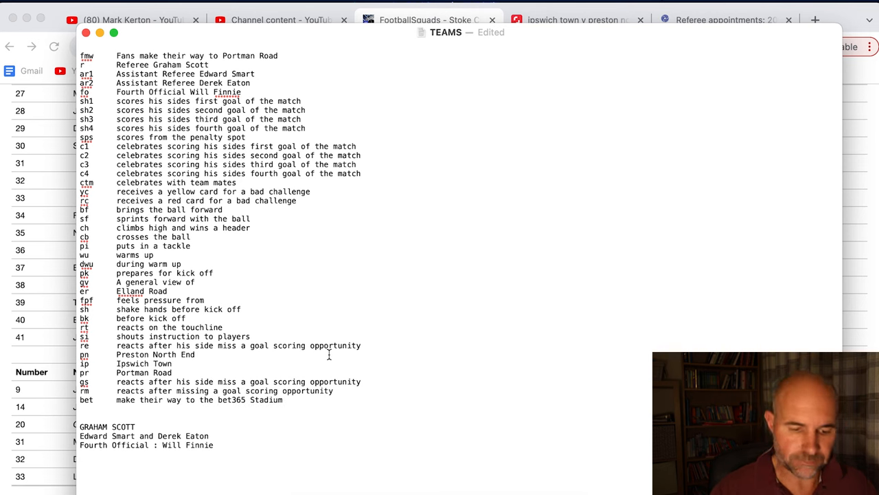
pyautogui.moveTo(360, 325)
pyautogui.write('fans ')
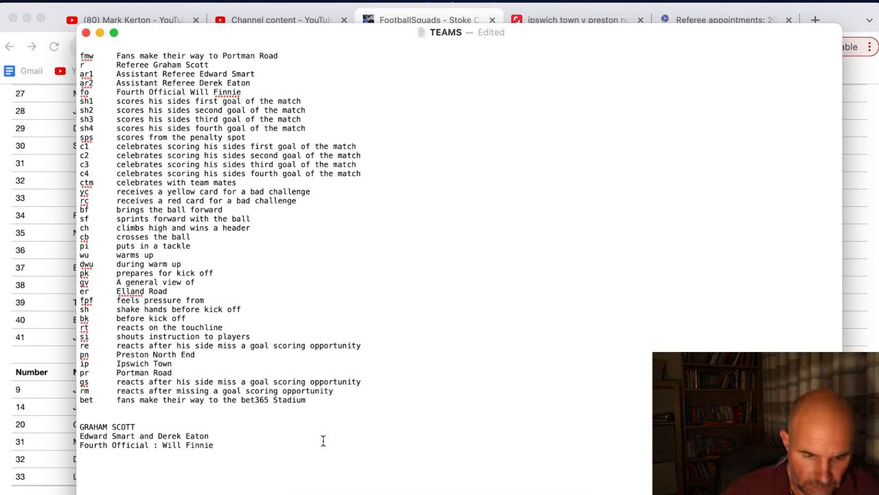
pyautogui.moveTo(342, 431)
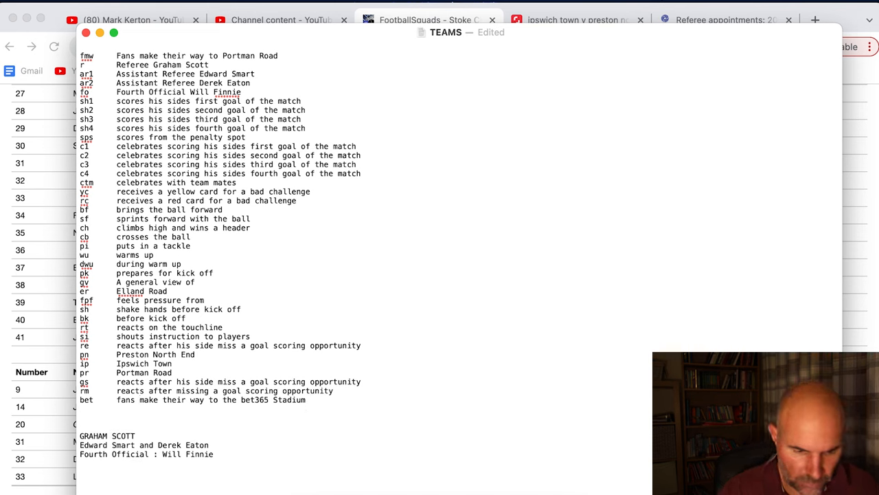
pyautogui.write('3')
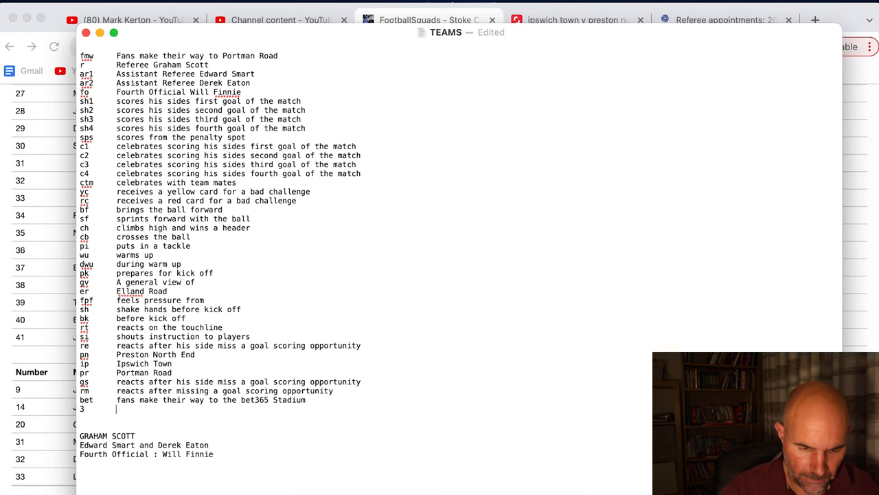
pyautogui.write('bet365 Stadium')
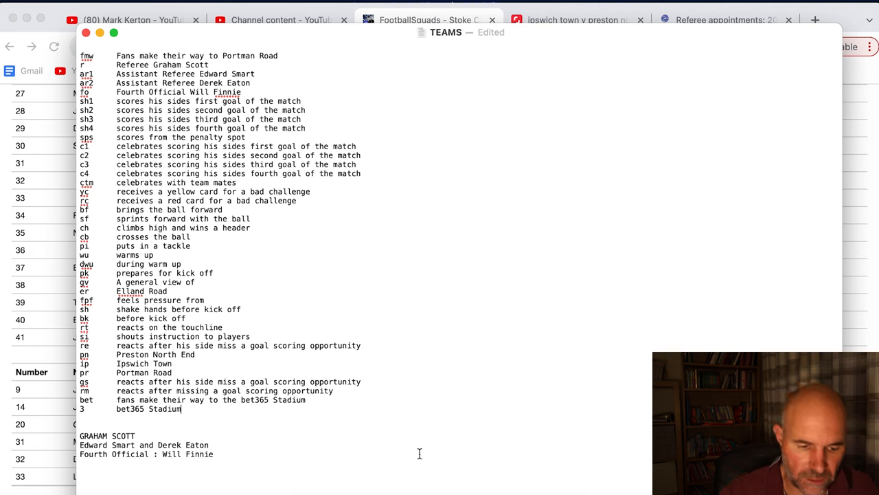
pyautogui.moveTo(425, 406)
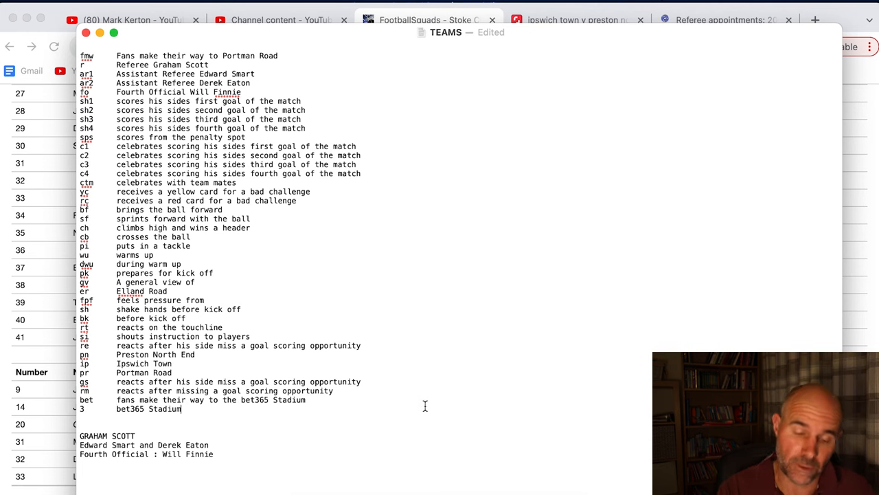
pyautogui.moveTo(455, 386)
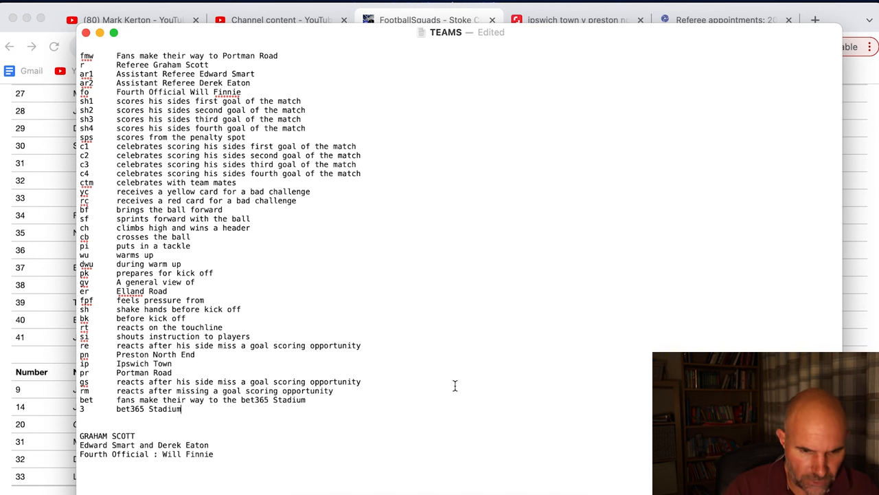
# Scroll through the TEAMS document, then open FootballSquads' Sunderland squad page
pyautogui.scroll(-3)
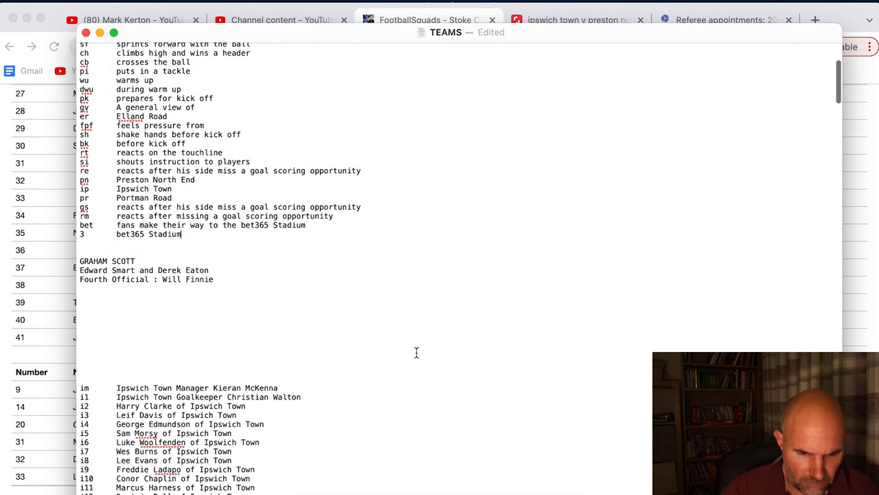
pyautogui.scroll(-3)
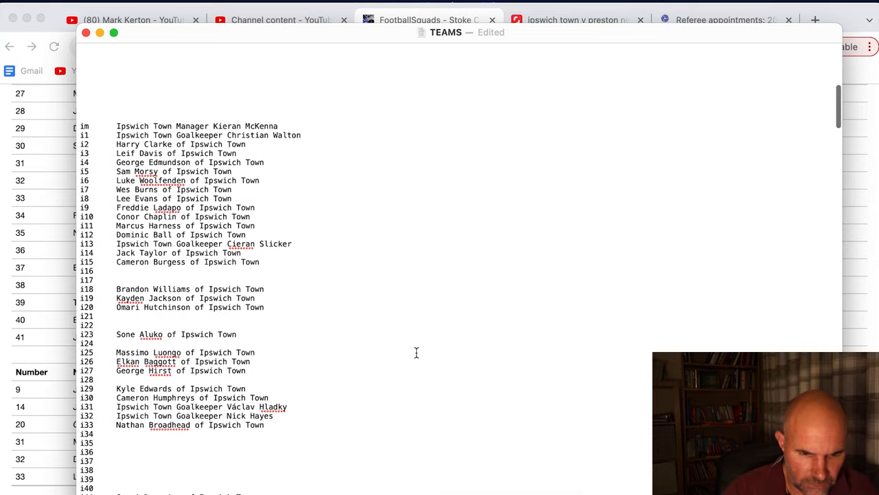
pyautogui.scroll(-3)
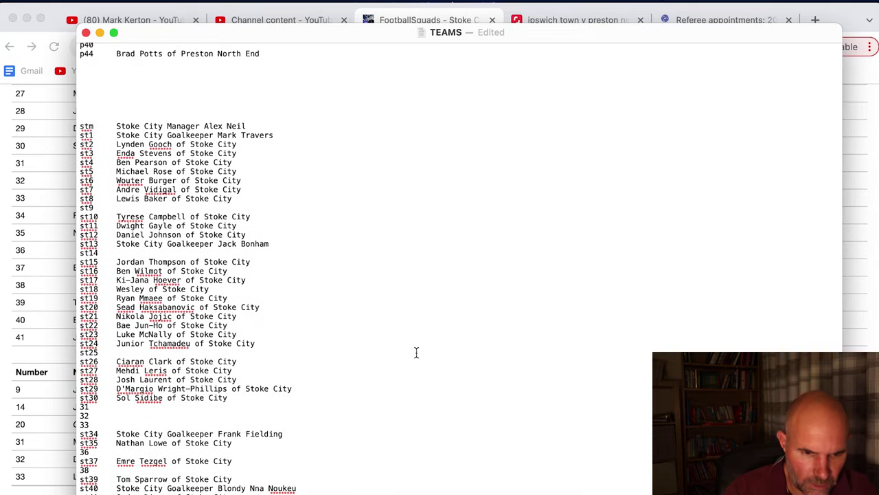
pyautogui.scroll(-3)
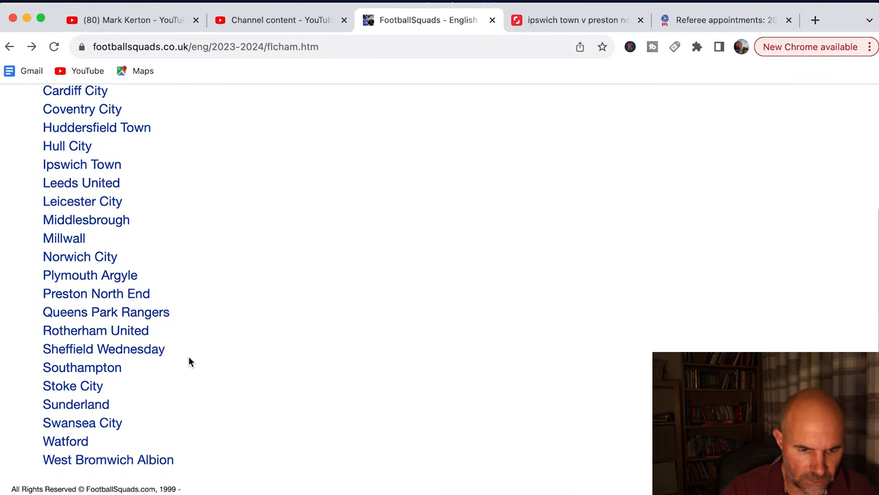
pyautogui.click(76, 404)
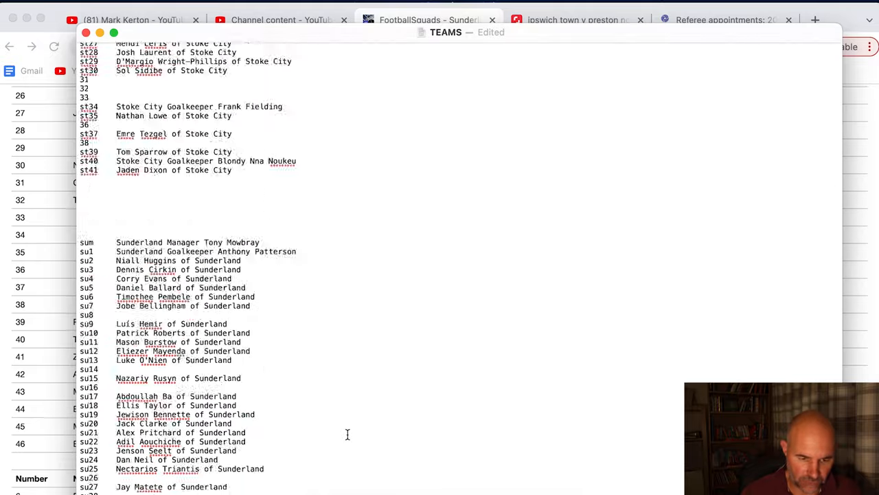
# Scroll the TEAMS document to view the Stoke City block
pyautogui.scroll(-3)
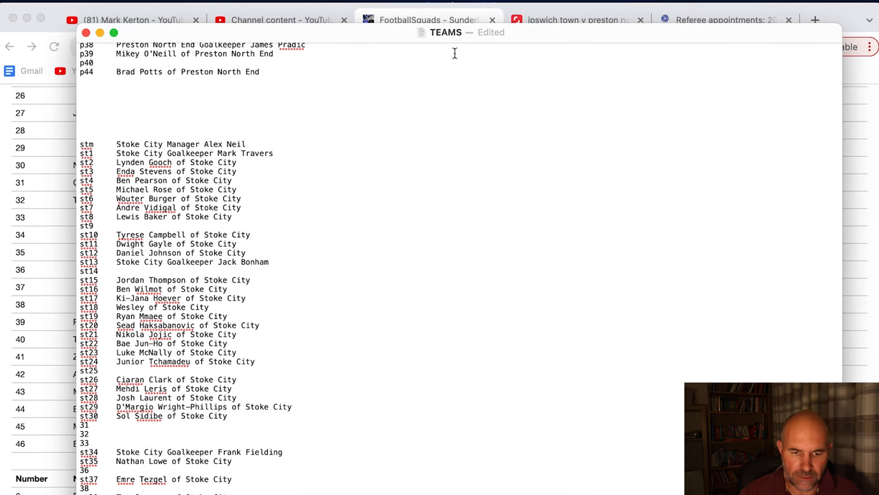
# Confirm TEAMS is named and saved on the Desktop, reopen it from there, then close its window
pyautogui.click(443, 32)
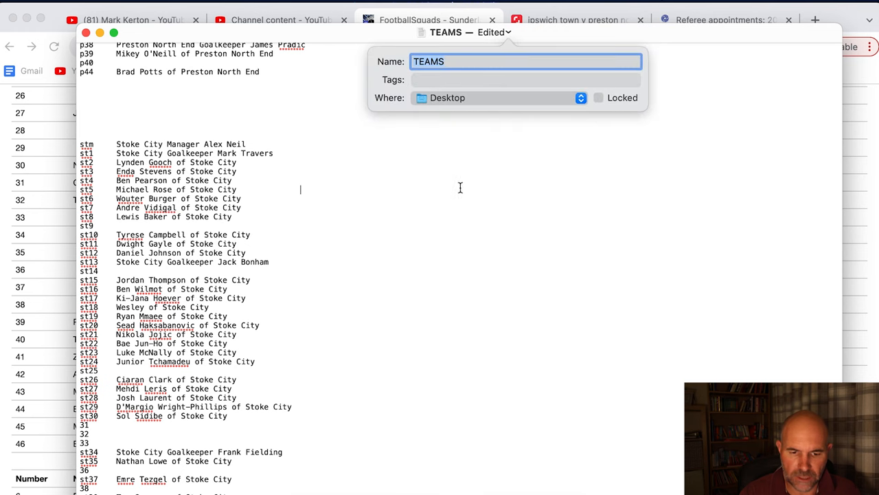
pyautogui.click(88, 35)
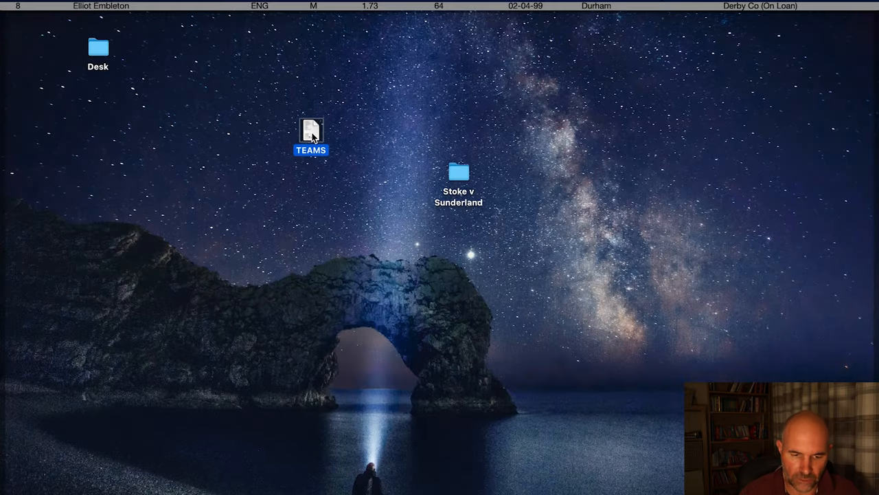
pyautogui.doubleClick(311, 130)
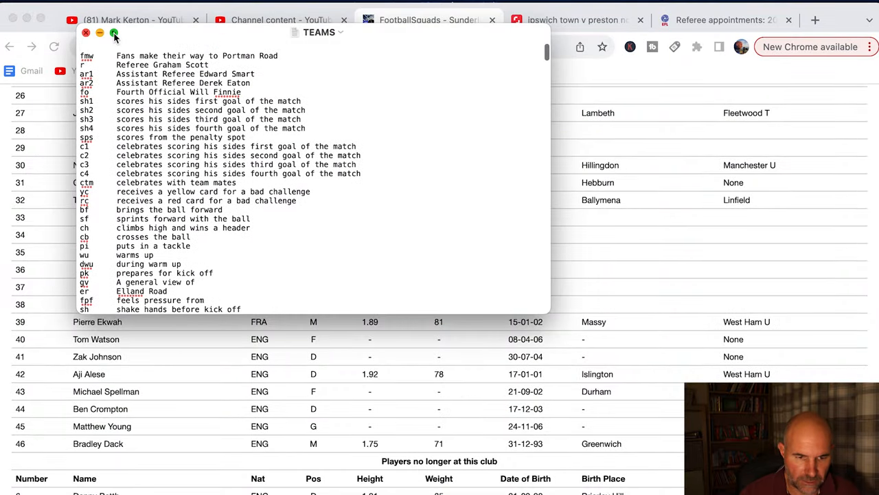
pyautogui.click(104, 35)
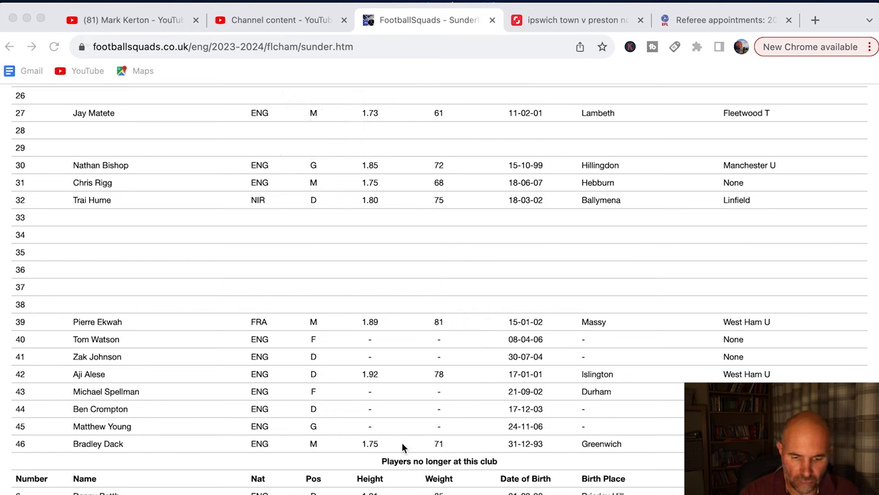